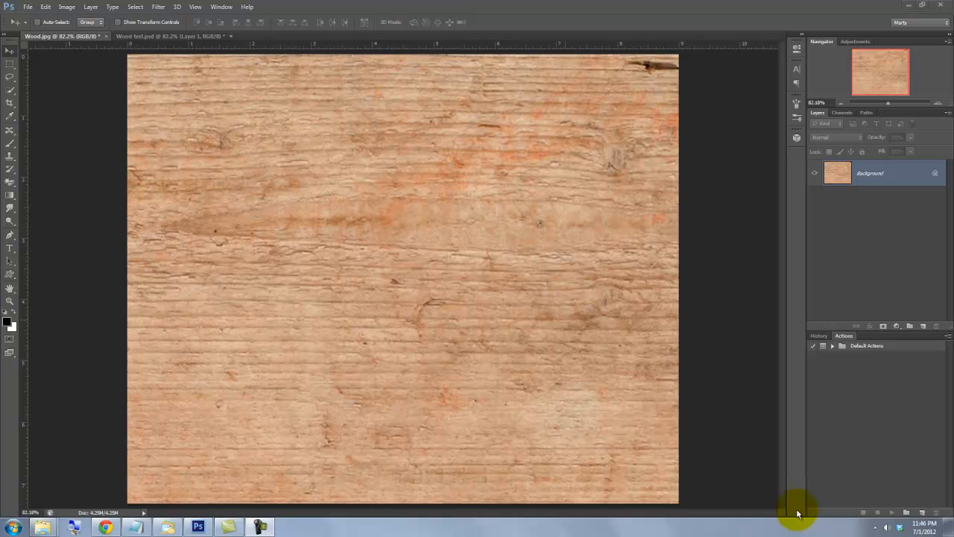
Open the Character settings to style the black WOOD BURN text
click(66, 7)
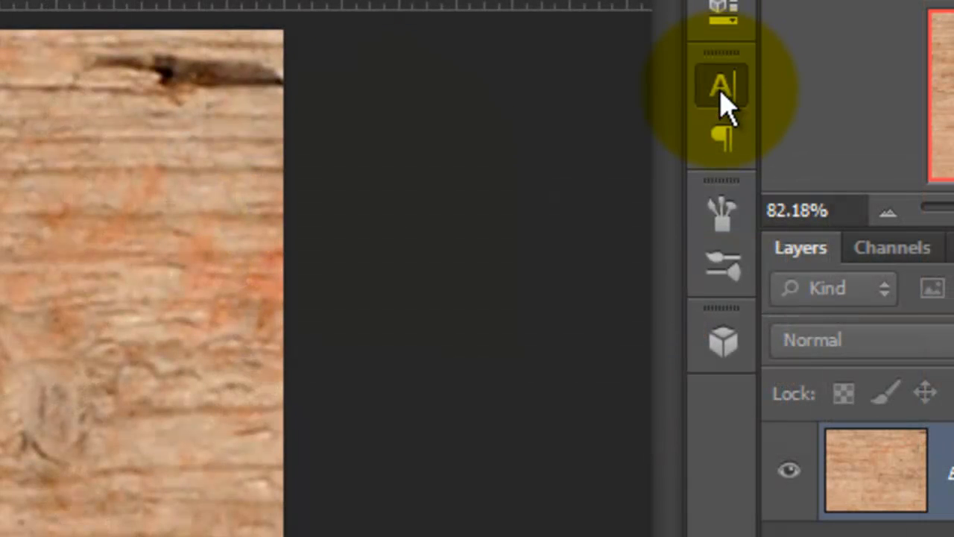
click(722, 84)
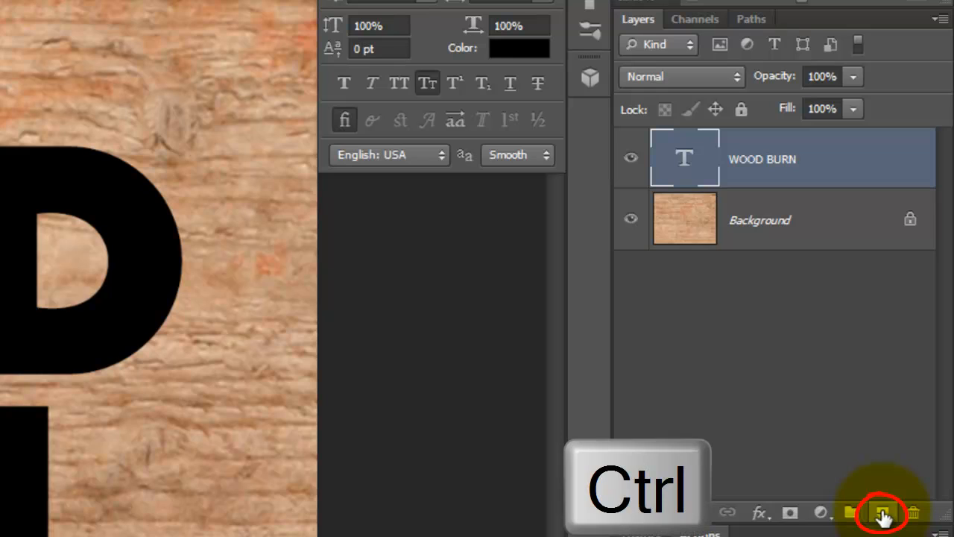
Add a new layer beneath the text and fill it with white
click(882, 513)
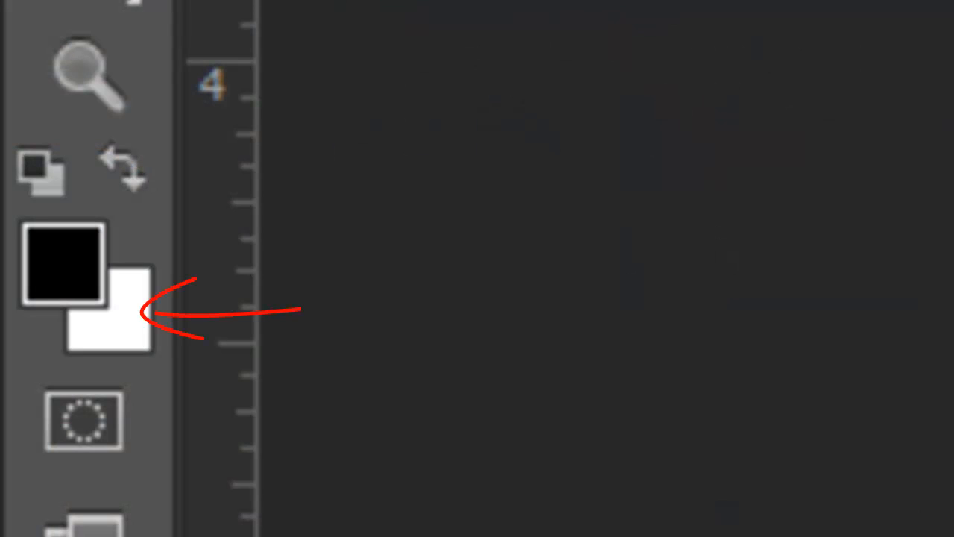
key(ctrl+Delete)
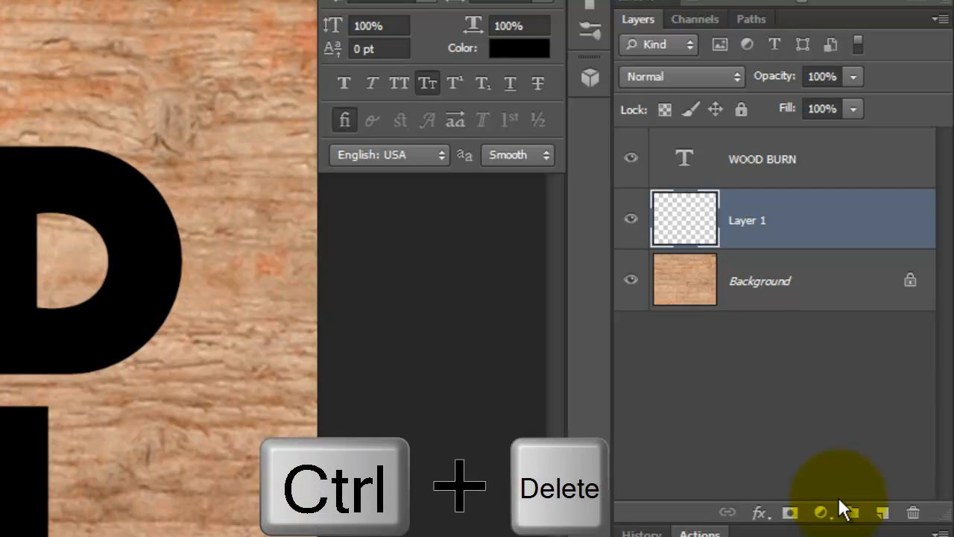
key(ctrl+delete)
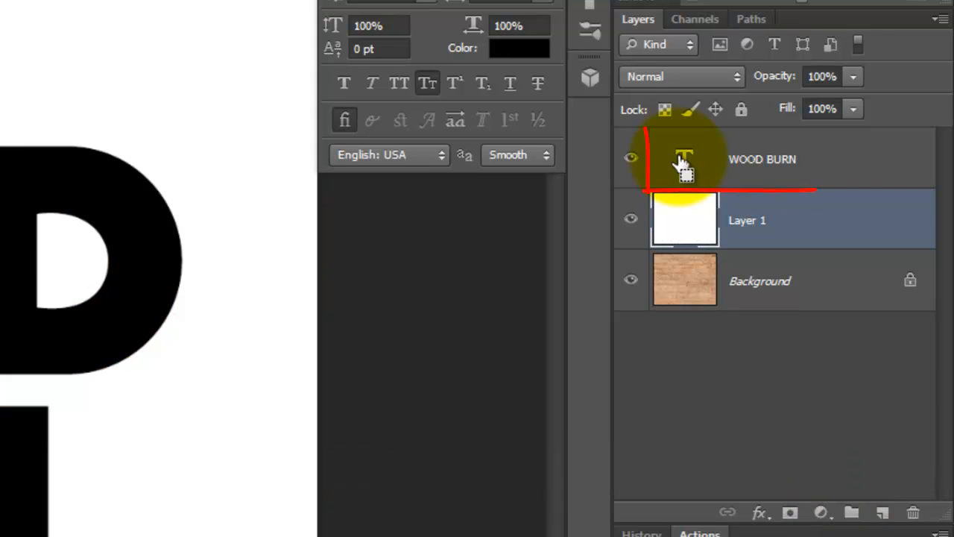
Load the WOOD BURN letter selection, expand it slightly, then deselect
key(ctrl)
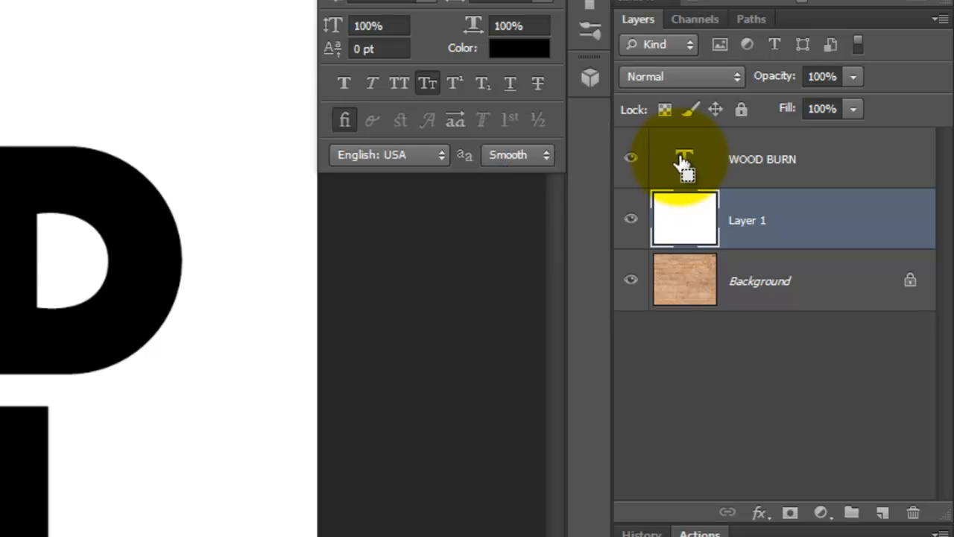
click(685, 159)
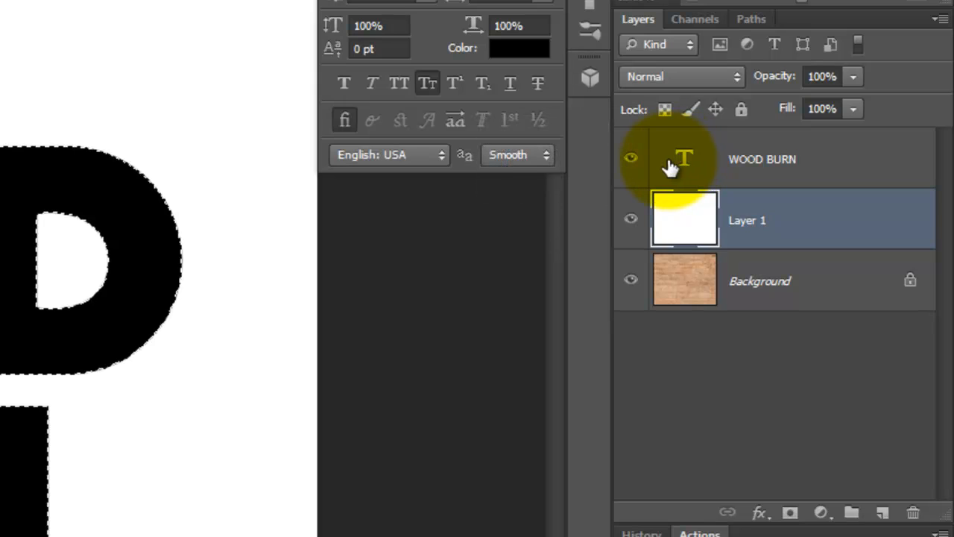
click(631, 158)
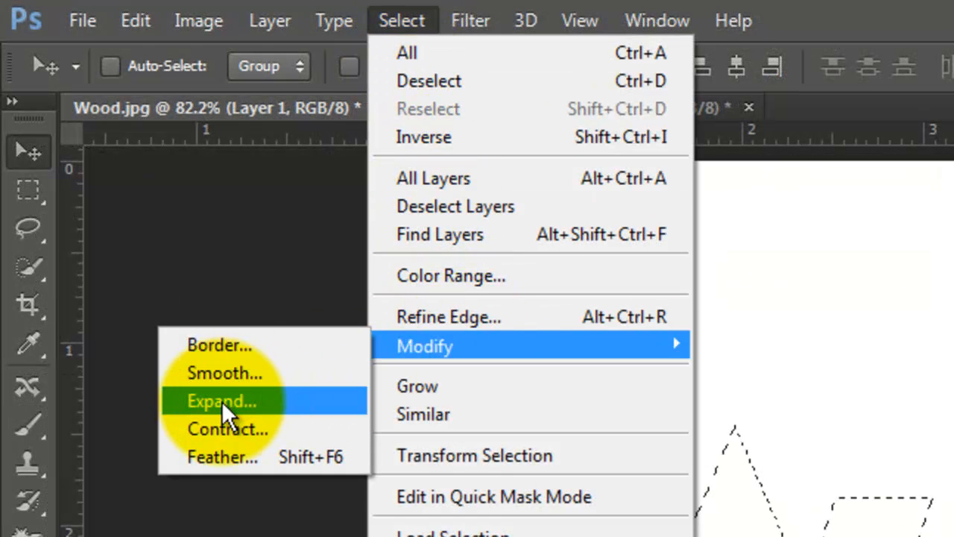
click(220, 400)
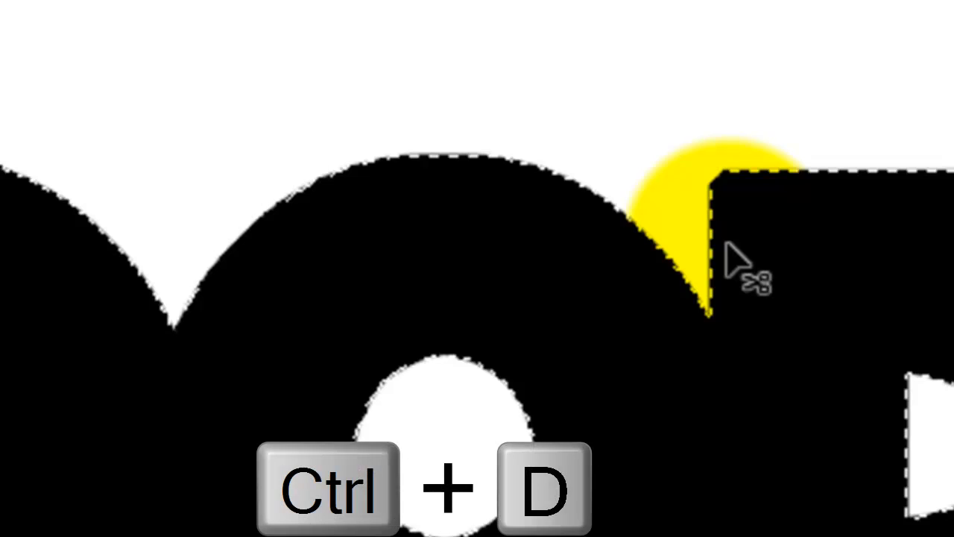
key(ctrl+d)
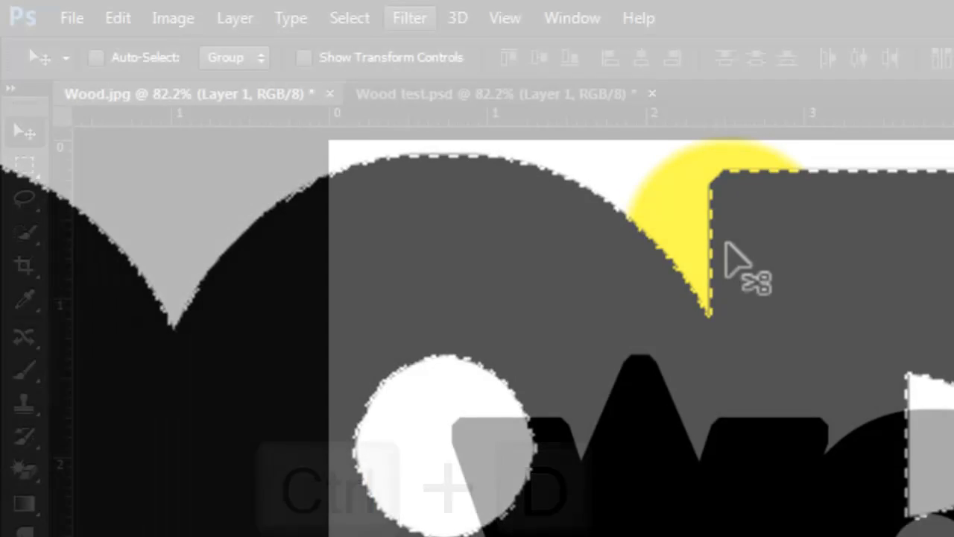
Apply an 8-pixel Gaussian Blur to the letters and invert the colours
click(410, 18)
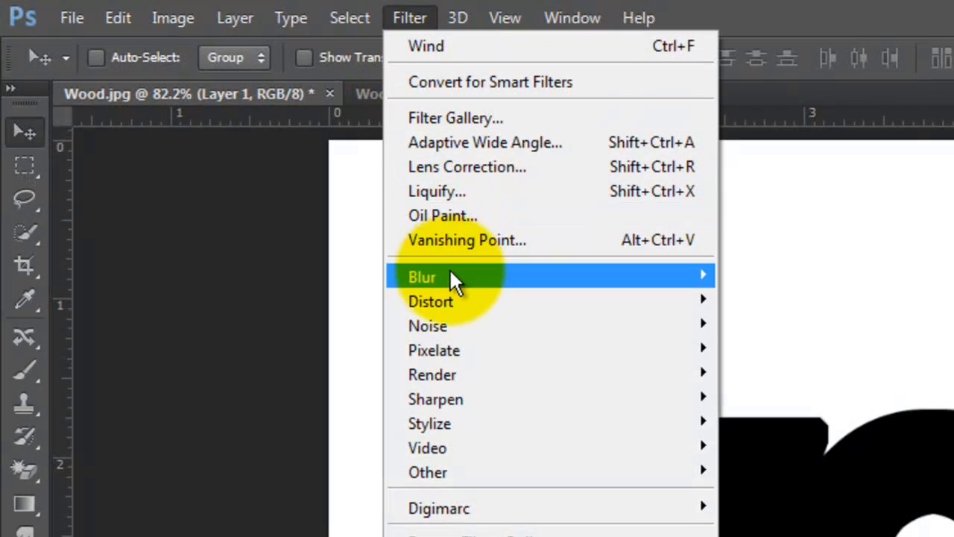
click(285, 458)
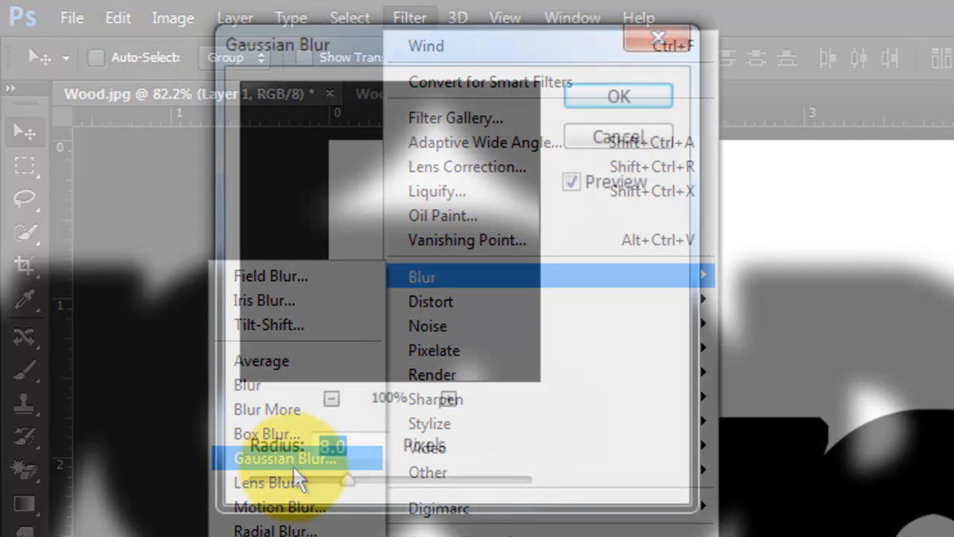
click(285, 458)
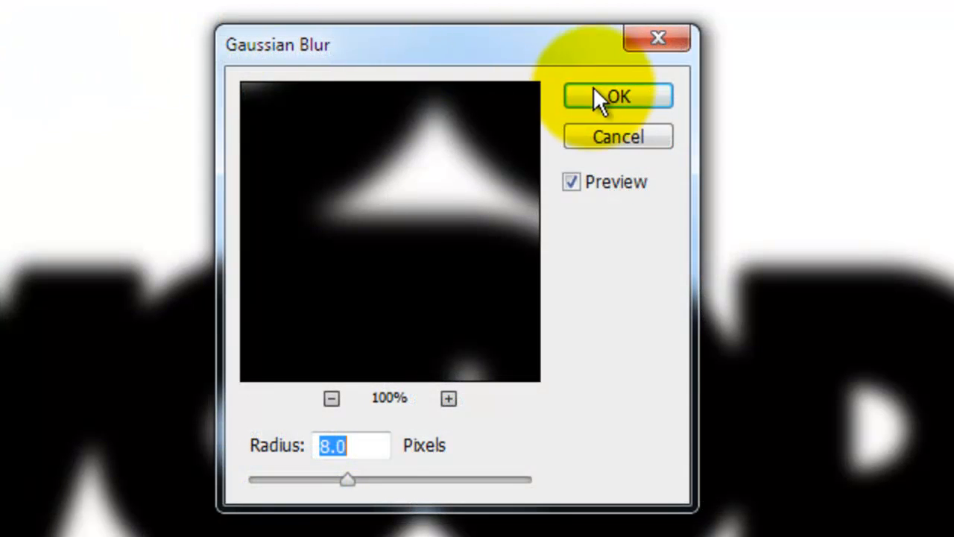
click(617, 96)
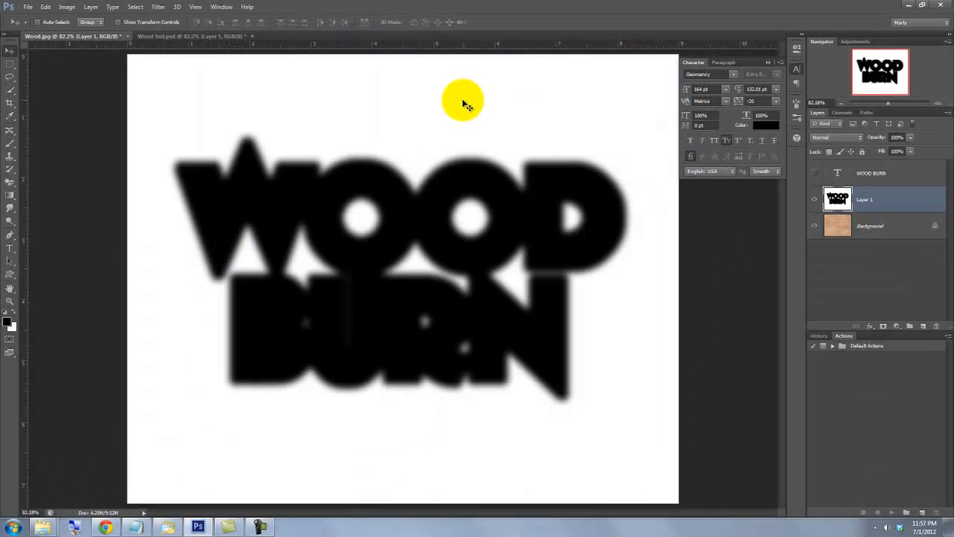
key(ctrl+i)
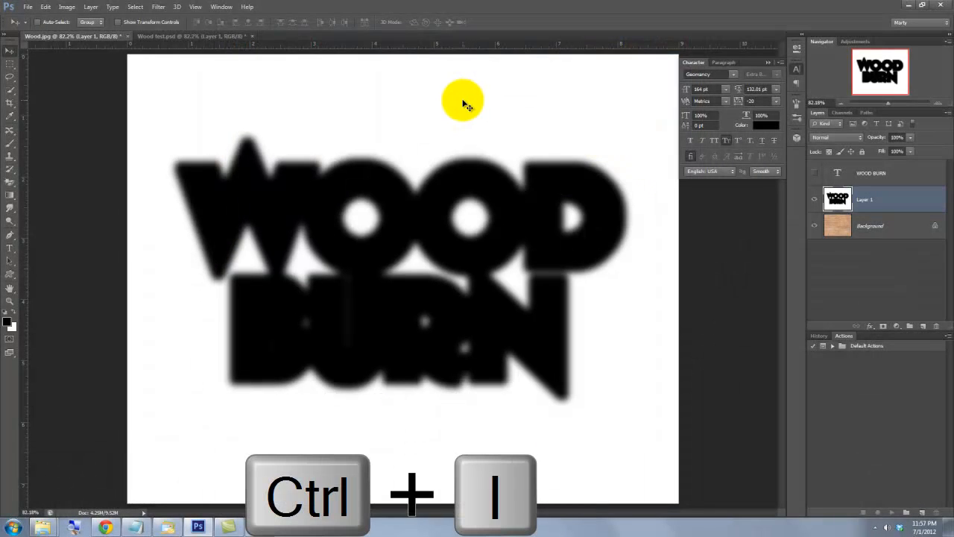
key(ctrl+i)
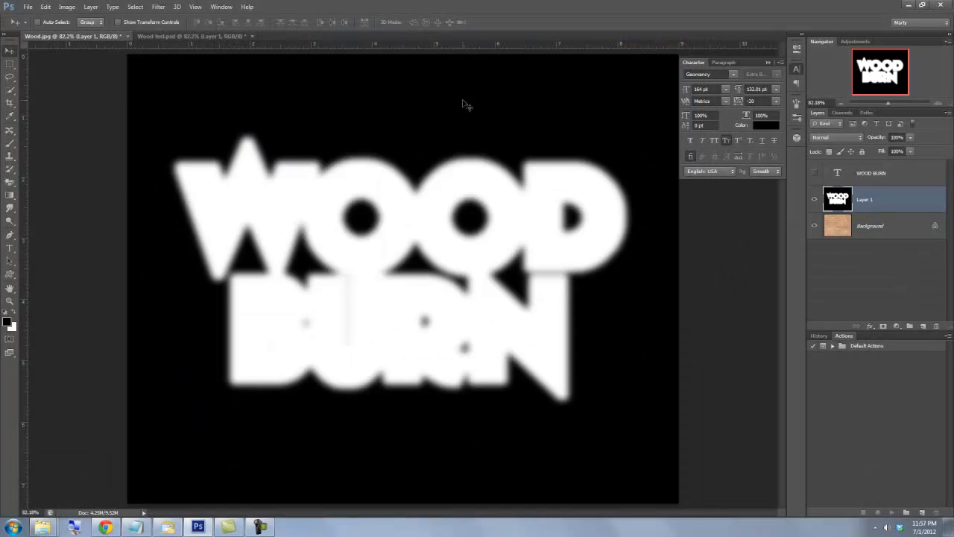
Streak the letters with the Wind filter from the right, then invert back
click(340, 14)
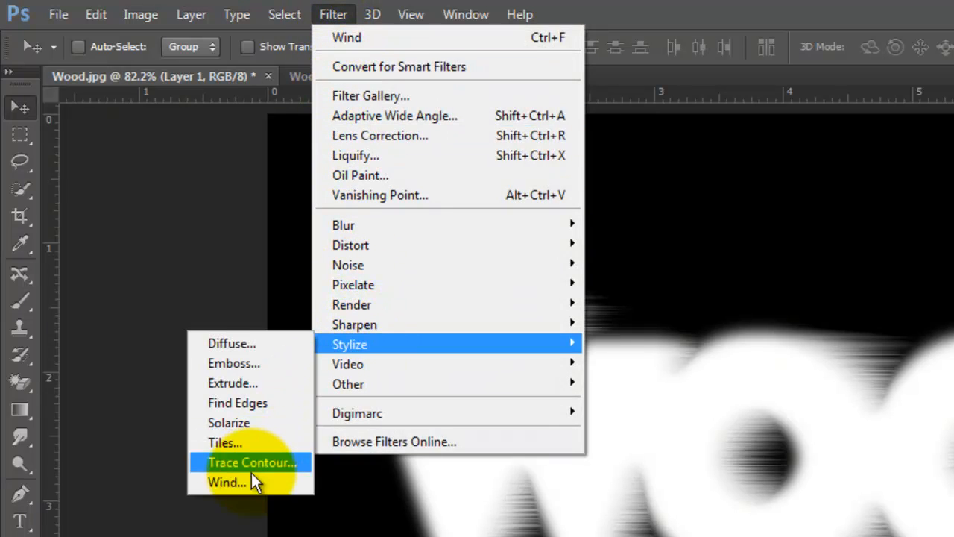
click(228, 482)
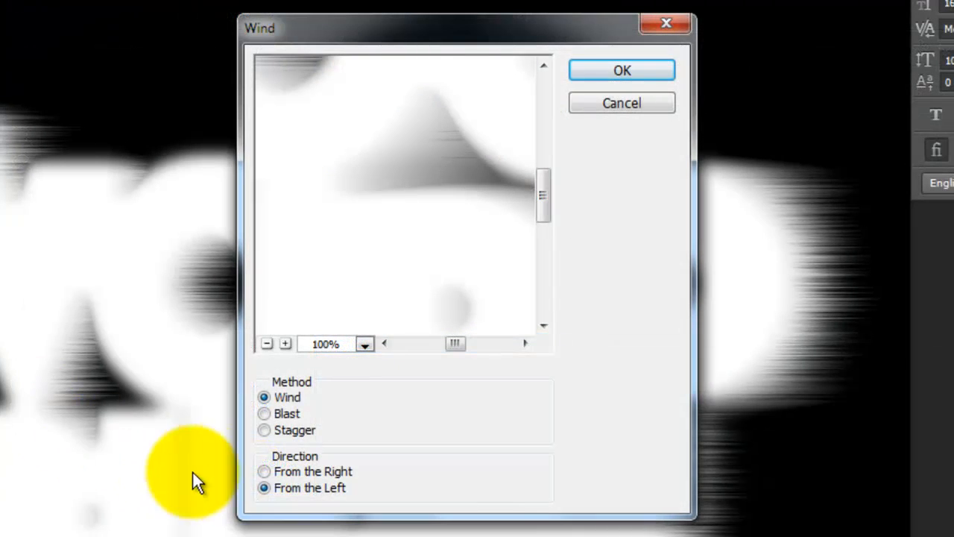
click(264, 471)
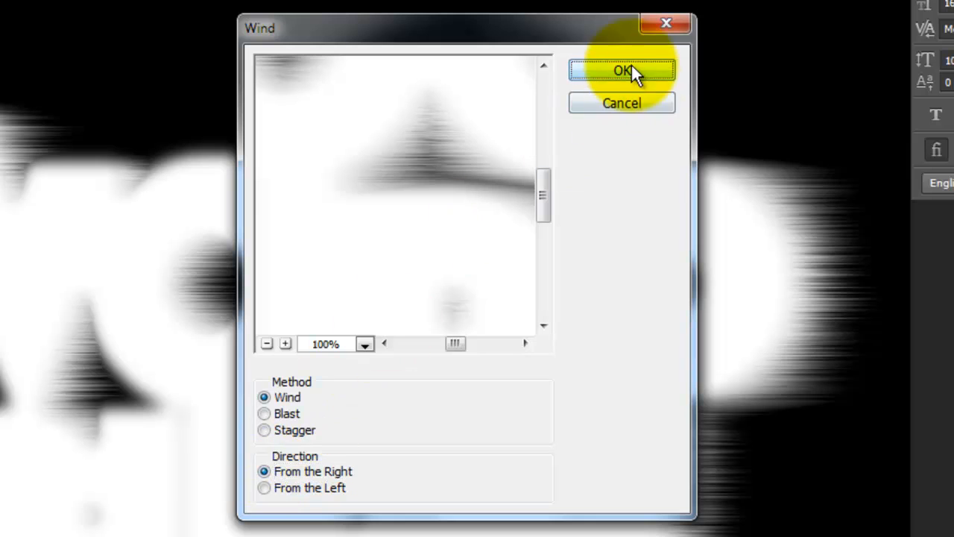
click(621, 71)
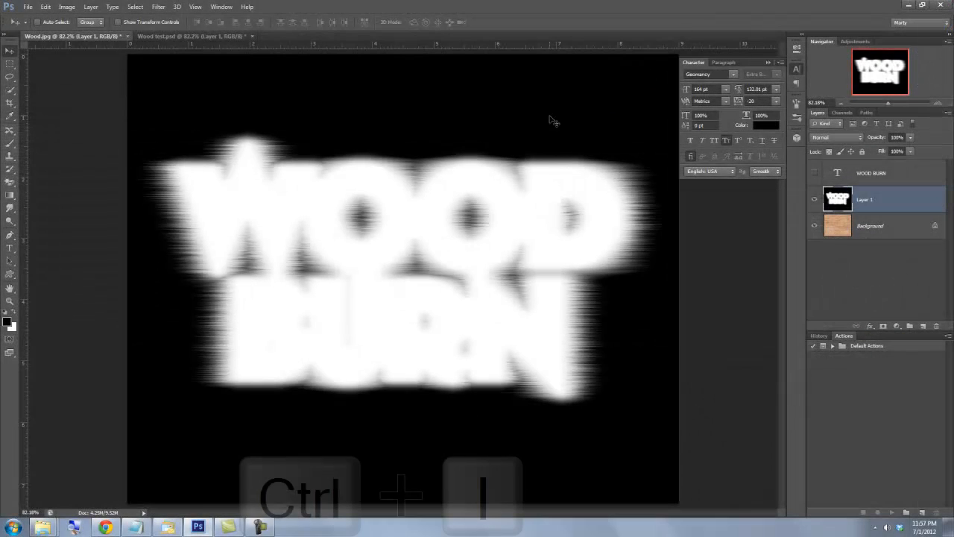
key(ctrl+i)
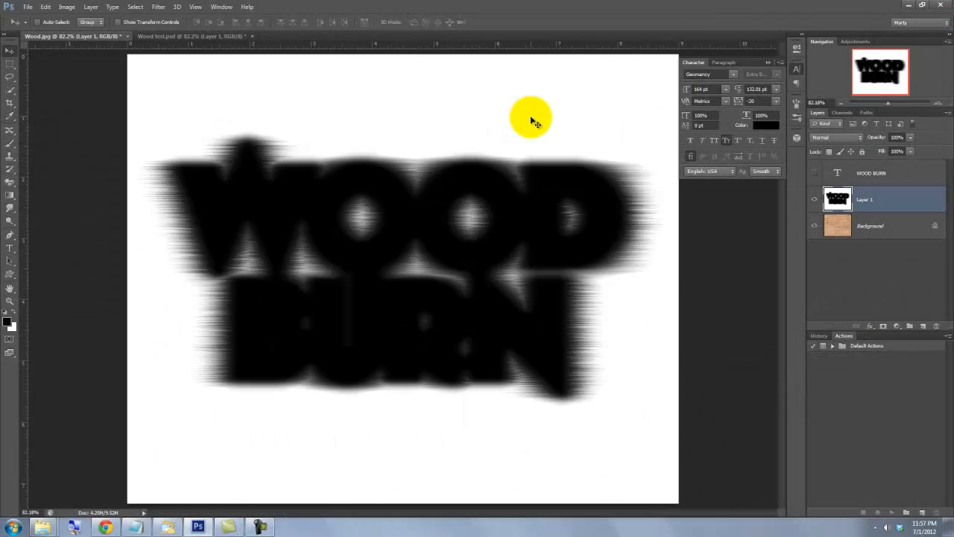
Lighten the blurred layer with Levels, output black at 72
key(ctrl+l)
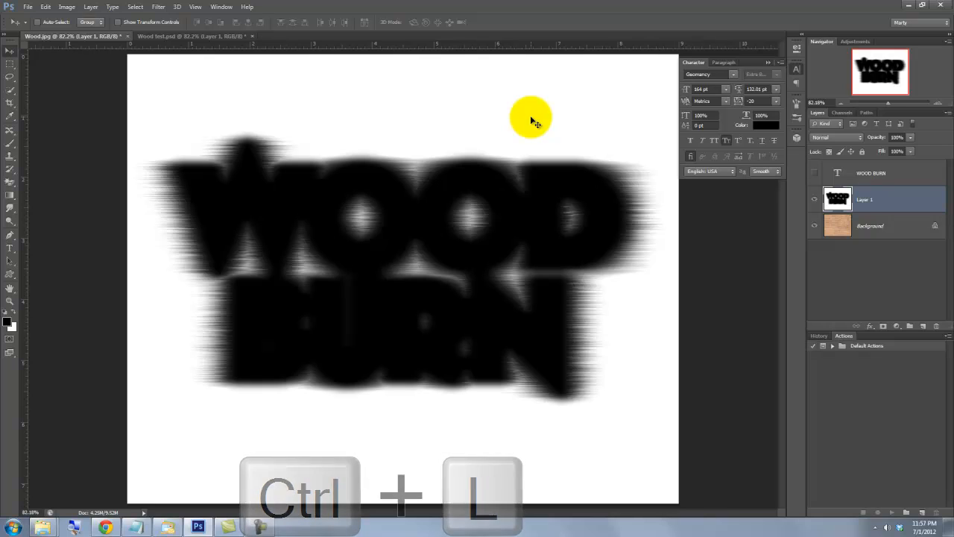
key(ctrl+l)
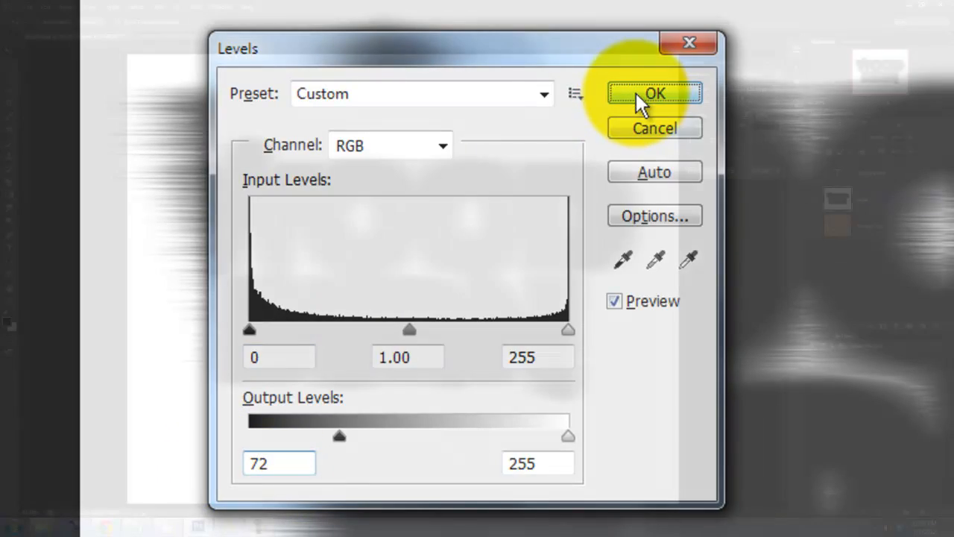
click(654, 94)
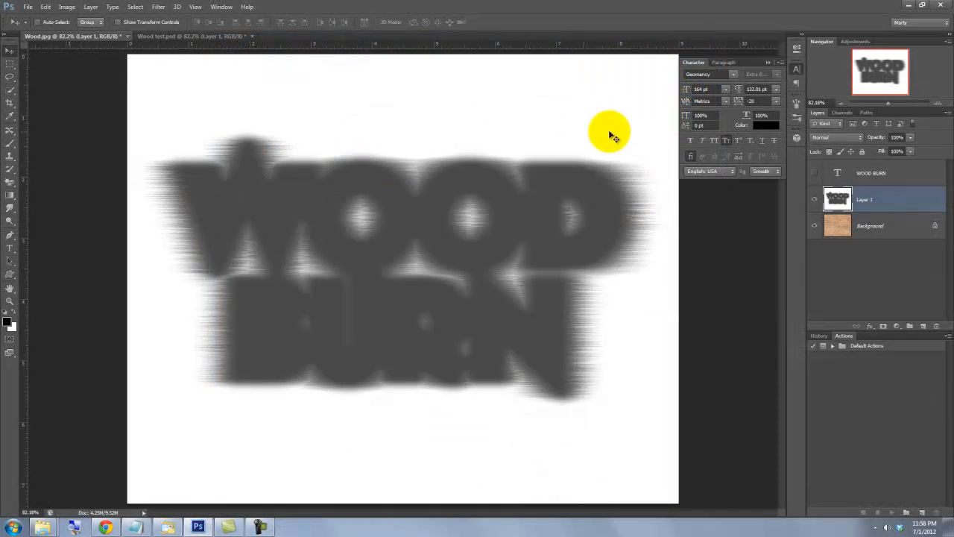
Set Layer 1 to Color Burn blend mode at 60% opacity
click(835, 137)
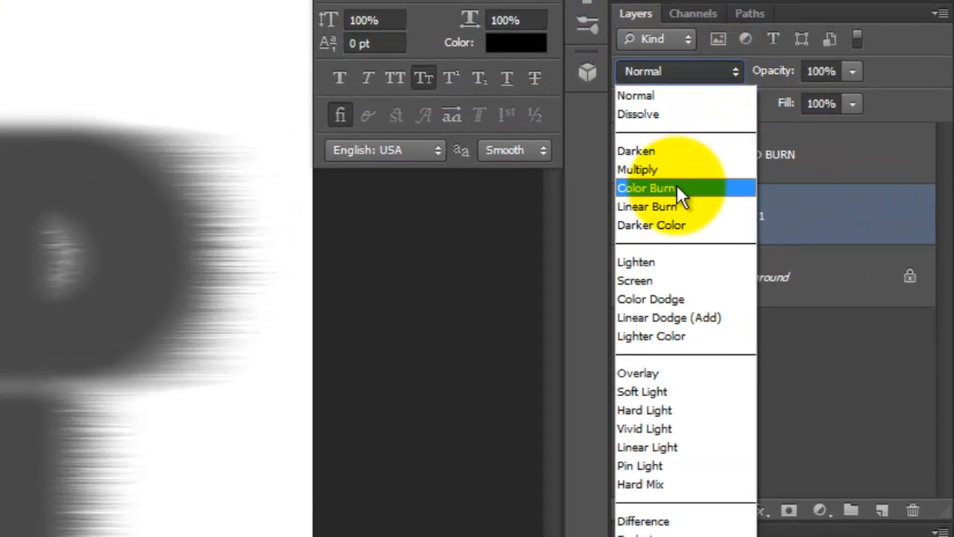
click(646, 188)
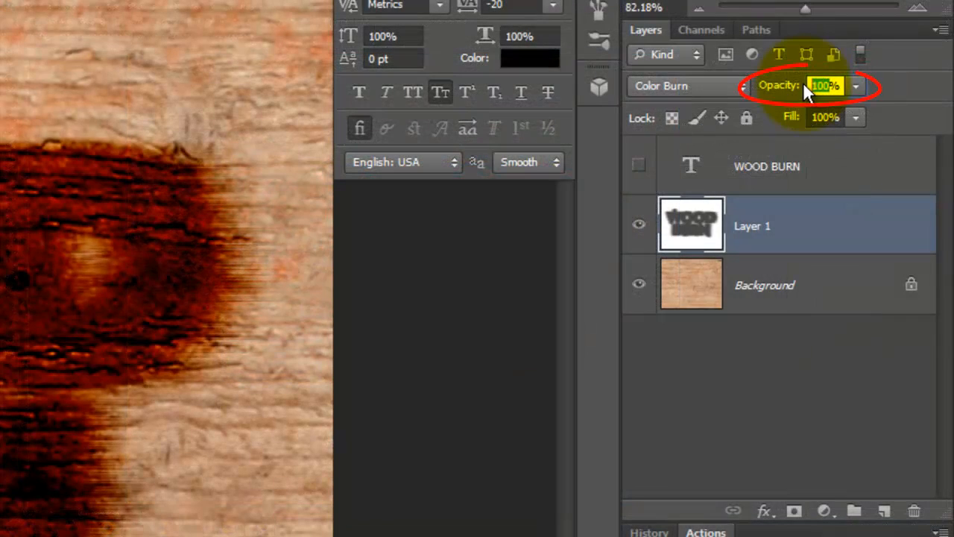
drag(805, 86, 768, 97)
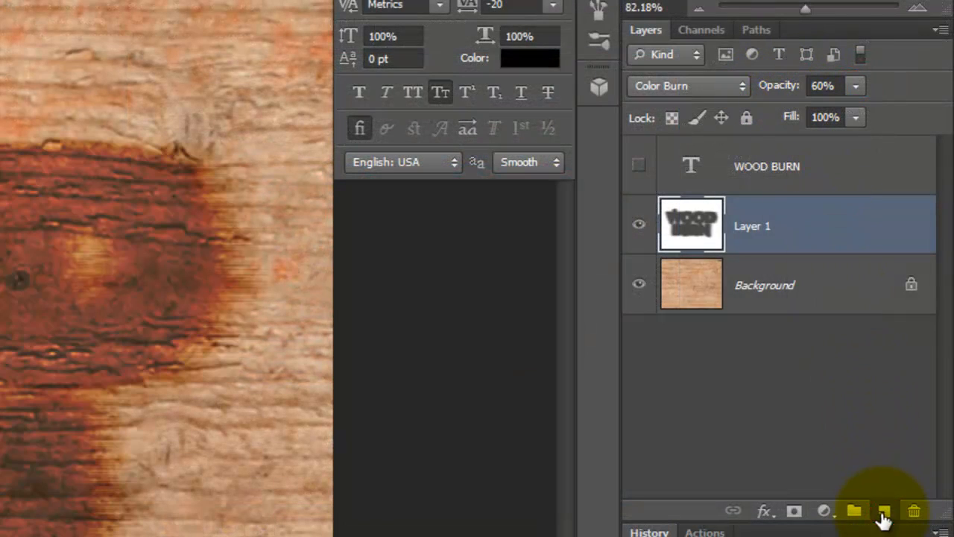
Add Layer 2 and load the text outline with a 2-pixel feather
click(885, 510)
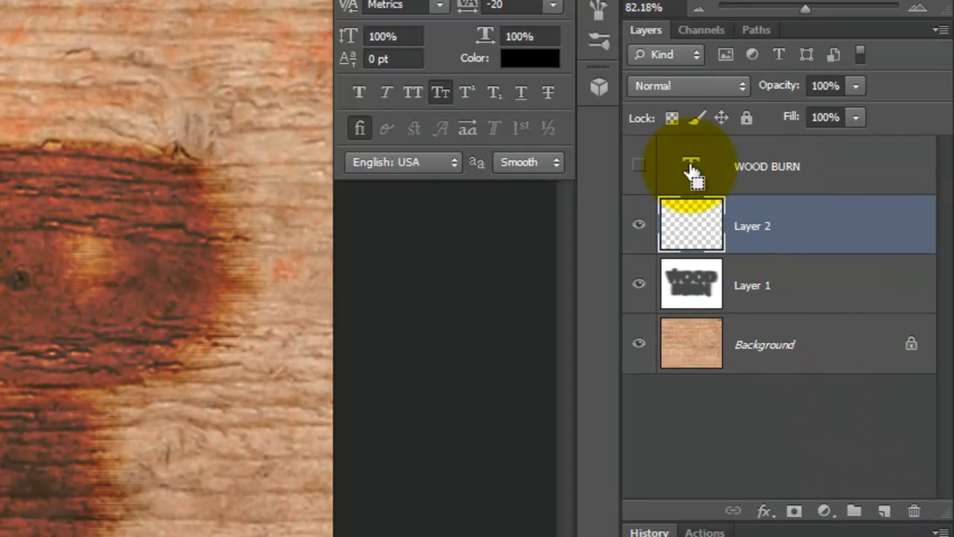
key(ctrl)
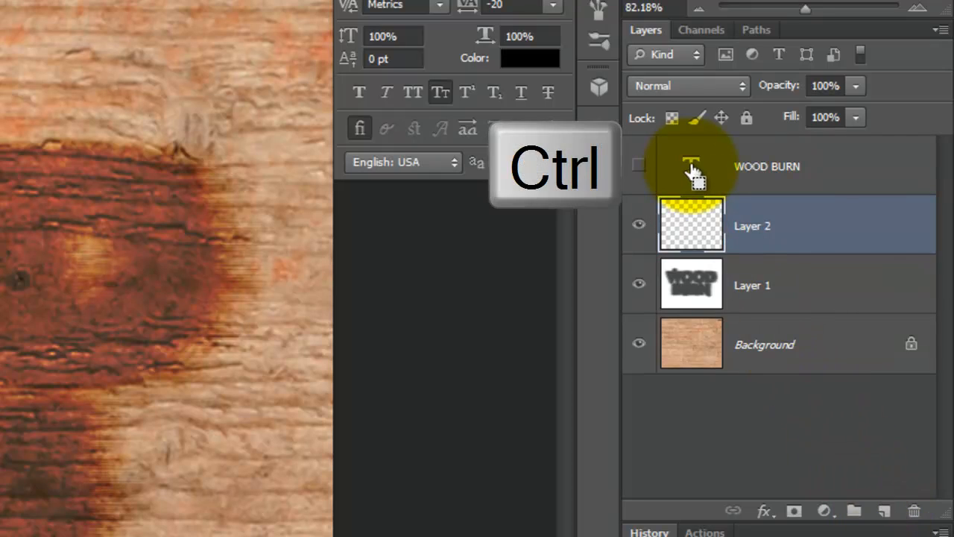
click(692, 224)
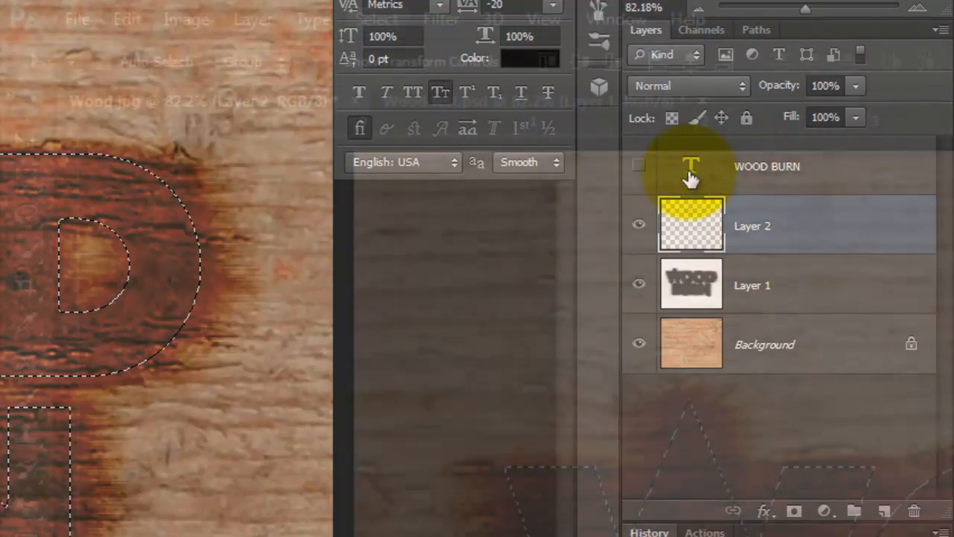
click(377, 19)
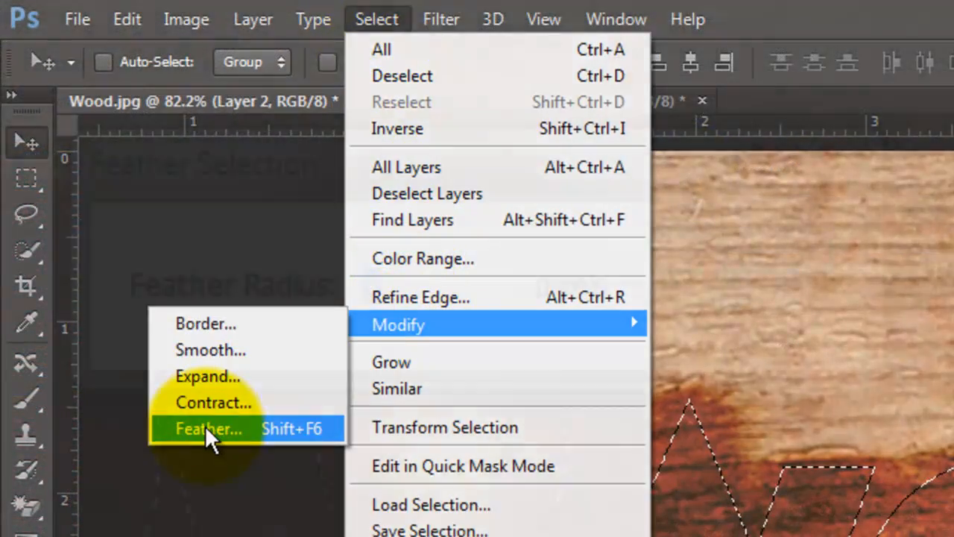
click(208, 428)
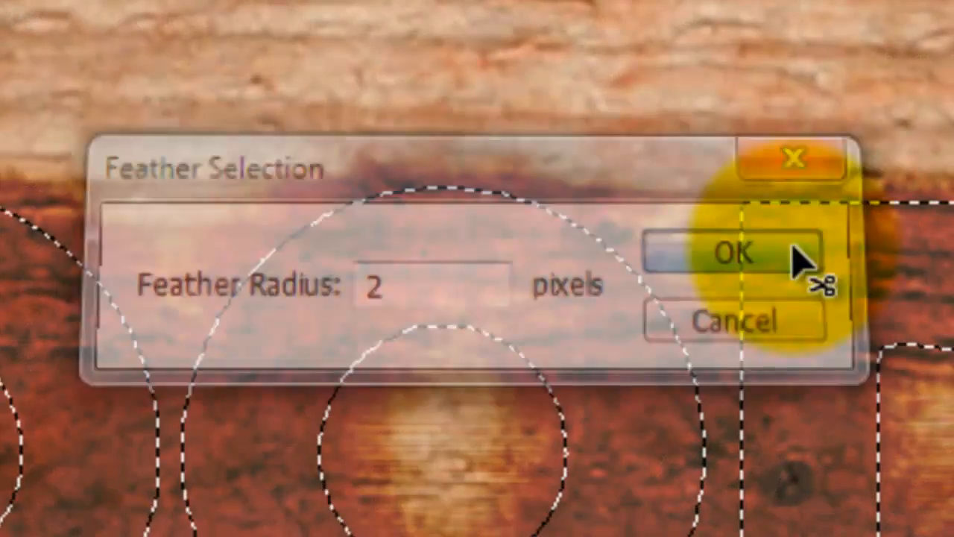
click(732, 252)
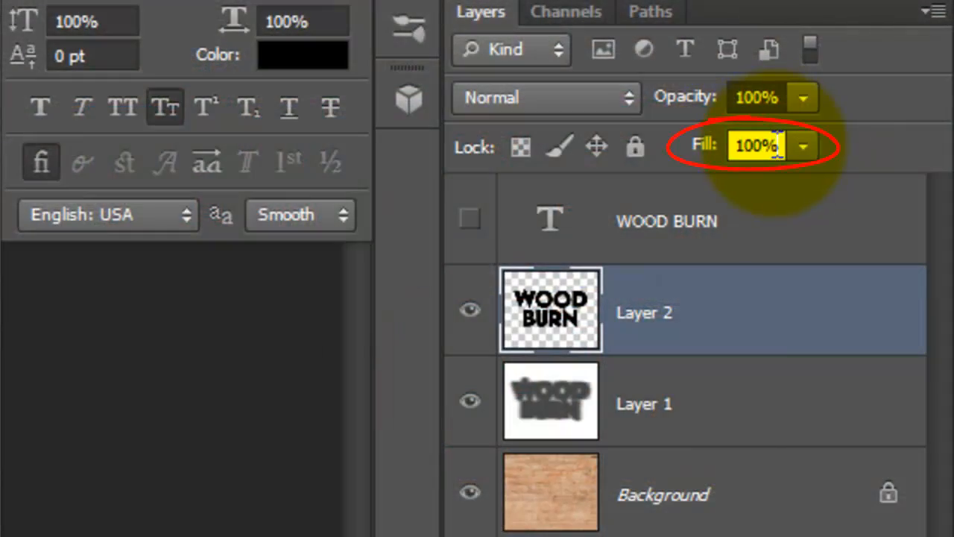
Enter bevel values 40 and 50 and set the bevel shadow to Linear Burn
text(40)
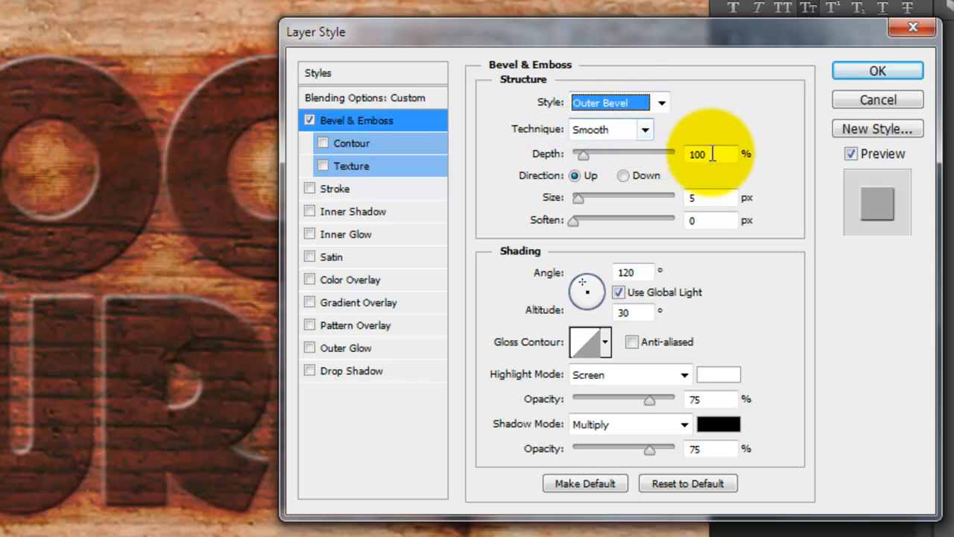
text(50)
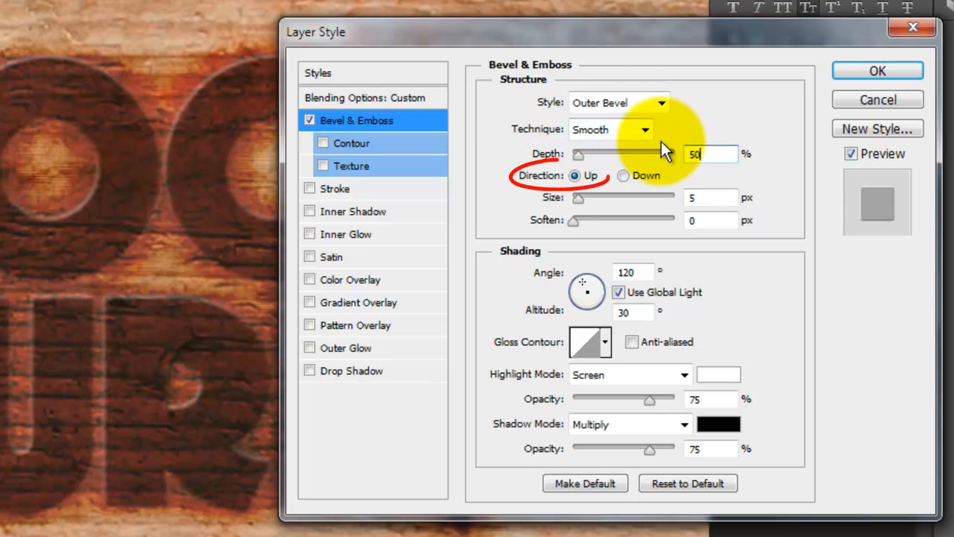
mouse_move(690, 197)
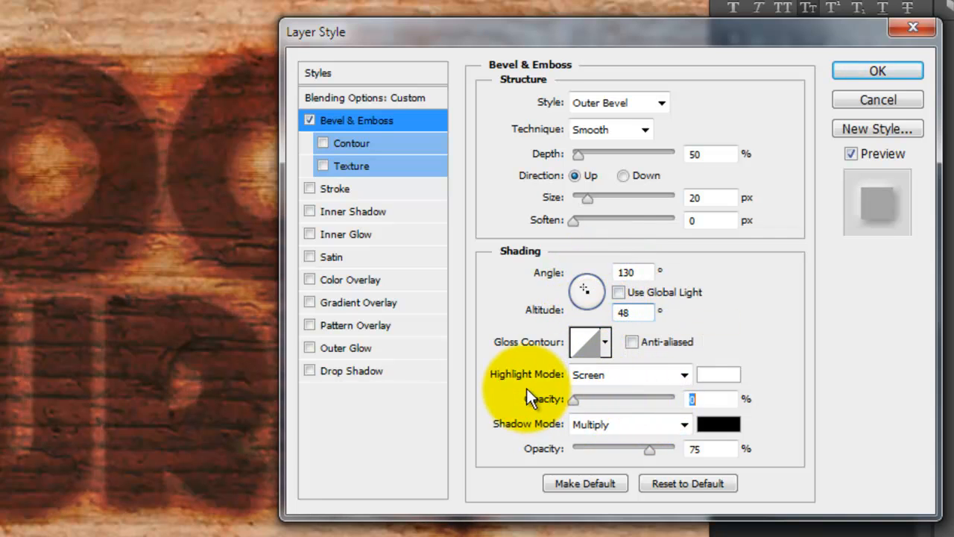
mouse_move(612, 418)
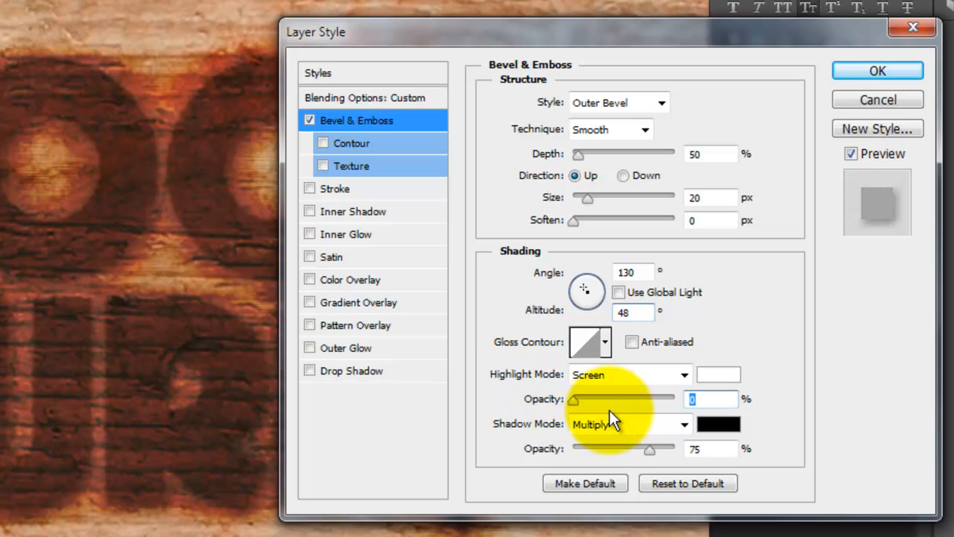
click(681, 423)
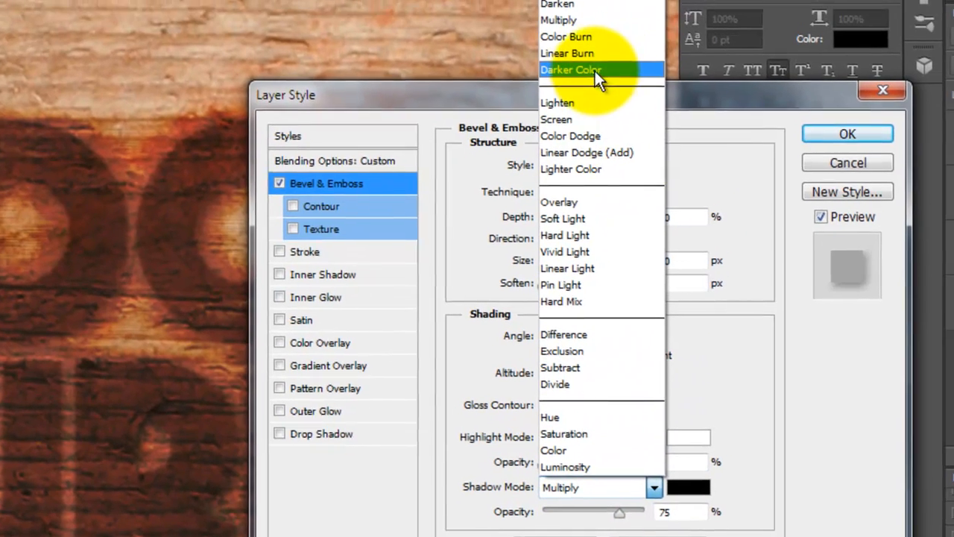
click(568, 52)
text(22)
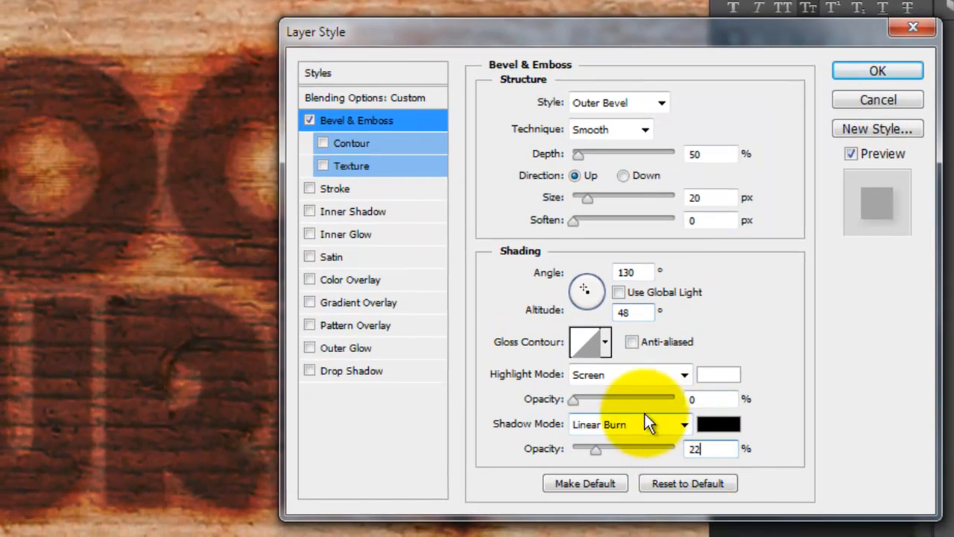
Enable Inner Shadow with Linear Burn blending and a 147° angle
click(354, 211)
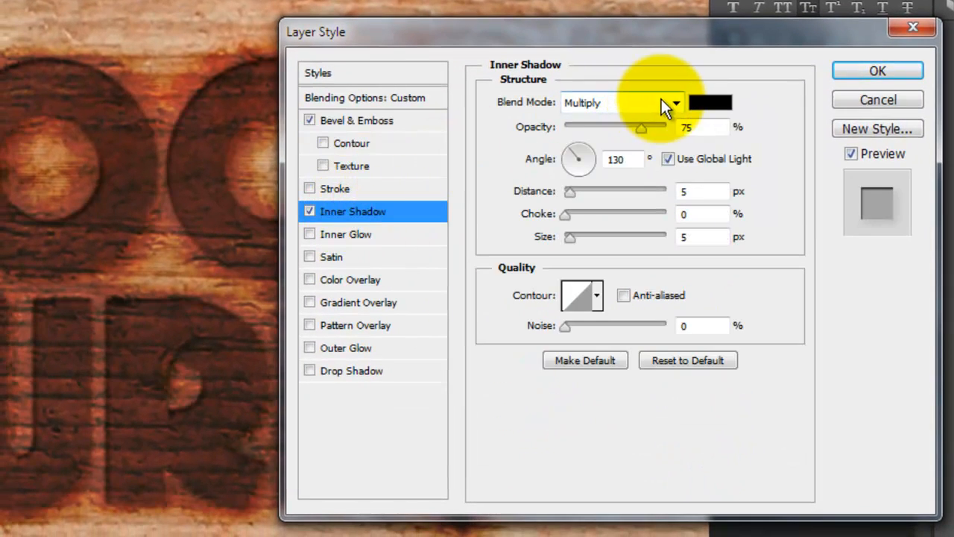
click(674, 102)
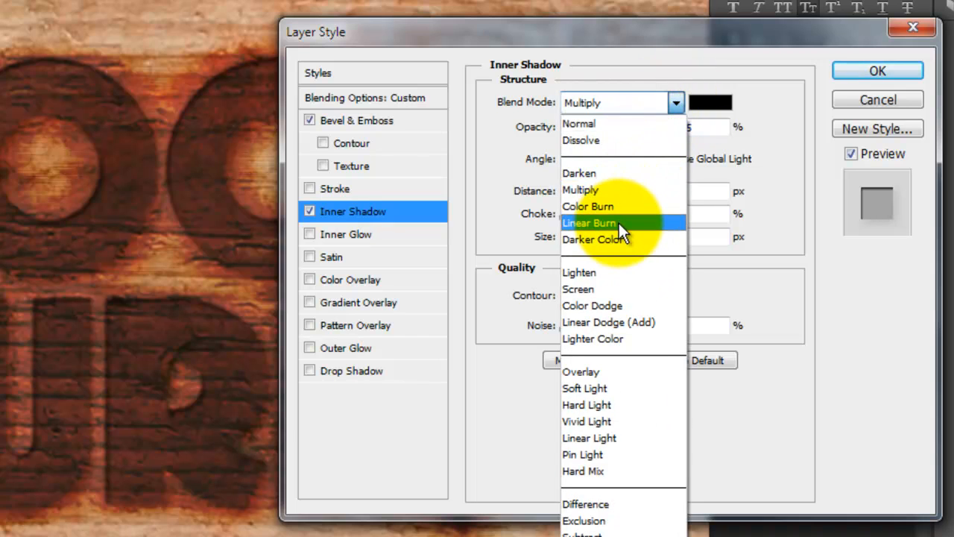
click(590, 223)
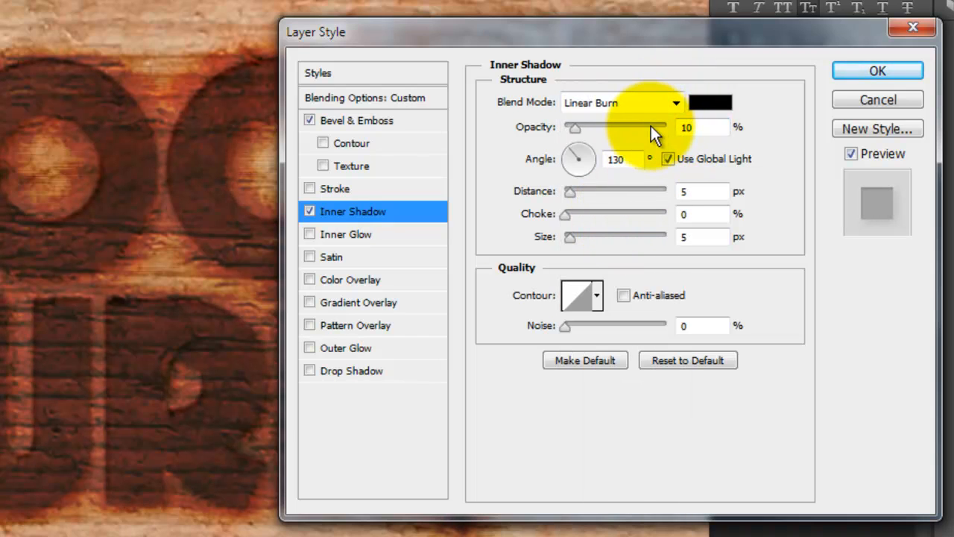
drag(578, 159, 574, 163)
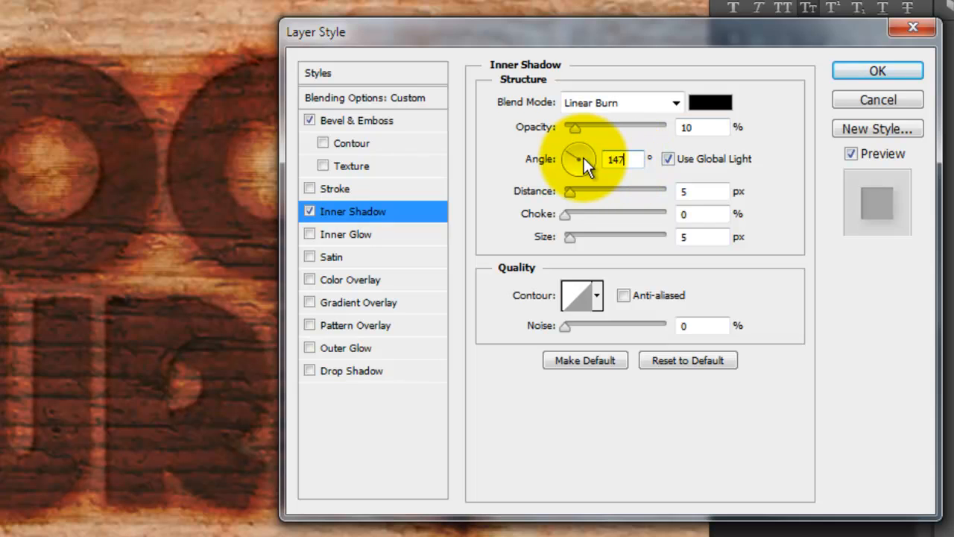